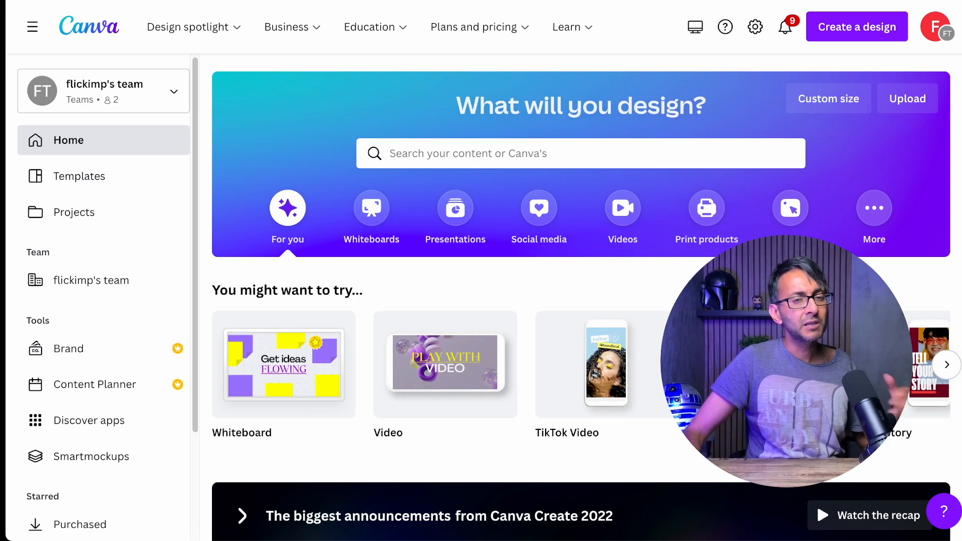
pyautogui.moveTo(617, 94)
pyautogui.write('600')
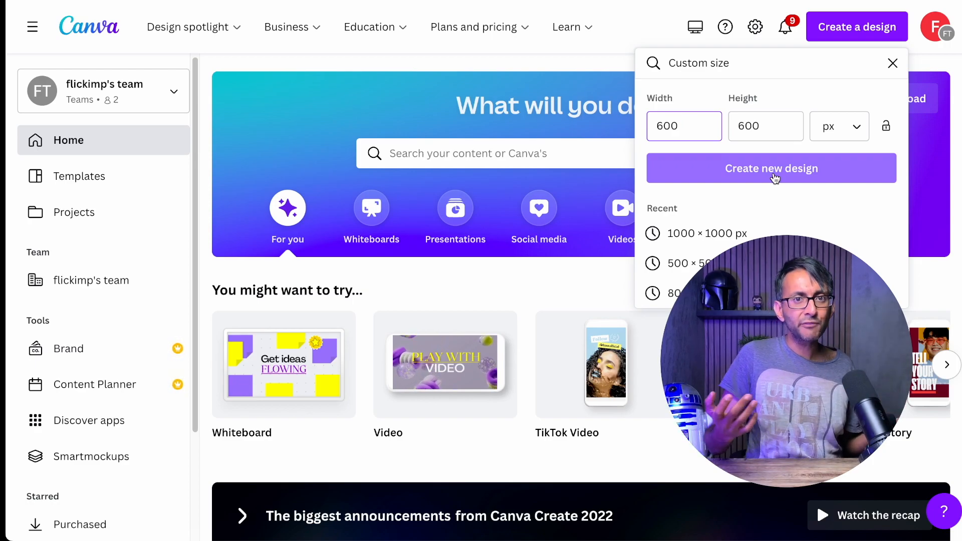
# Create a new custom-size 600 × 600 px design
pyautogui.click(684, 126)
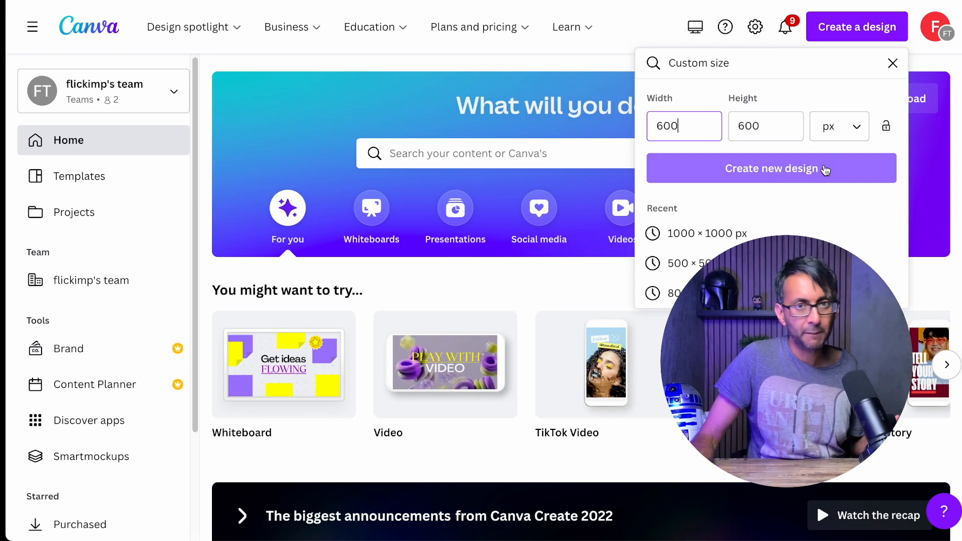
pyautogui.click(771, 169)
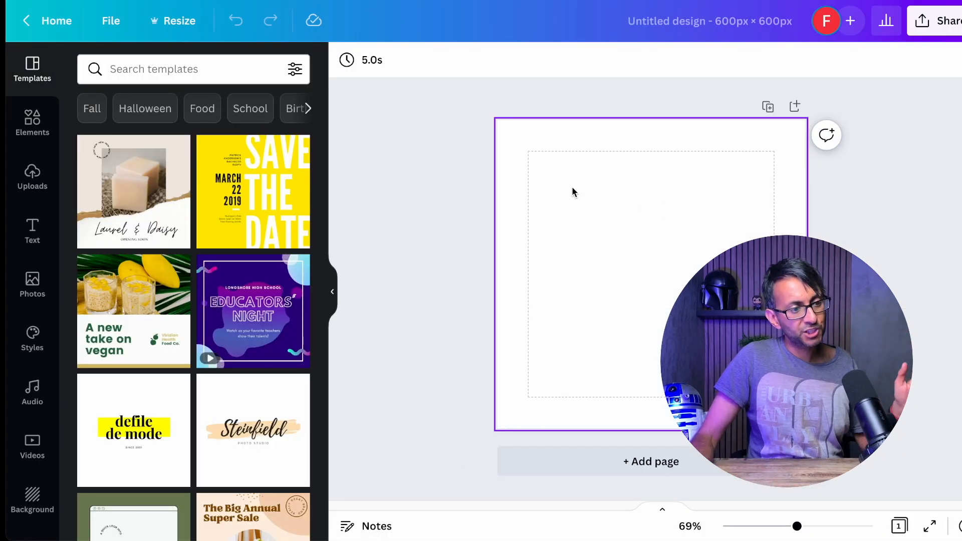
pyautogui.moveTo(753, 176)
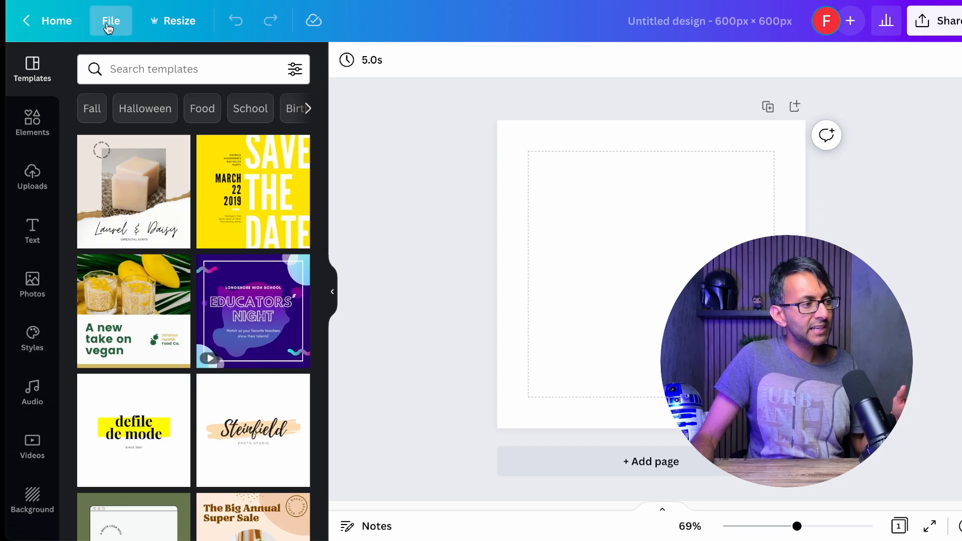
pyautogui.click(110, 20)
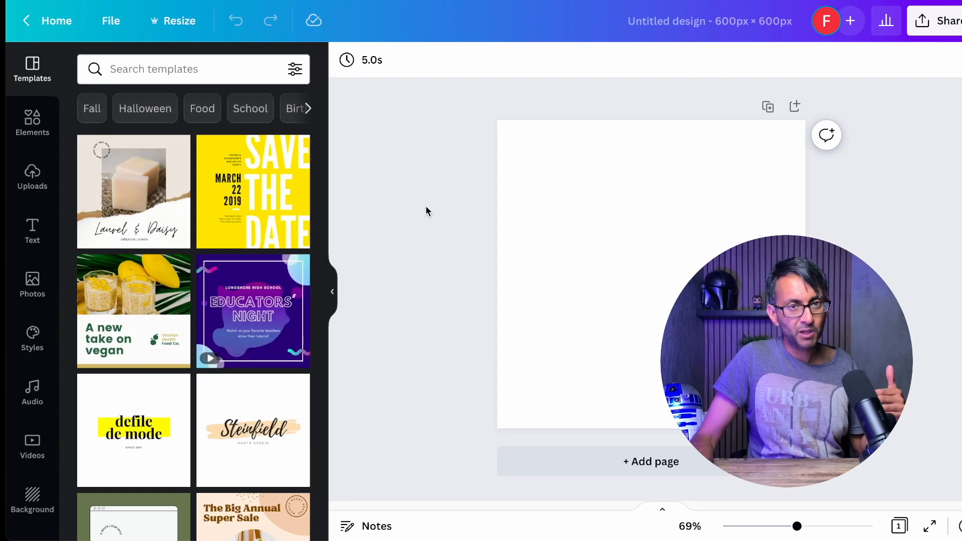
pyautogui.click(138, 68)
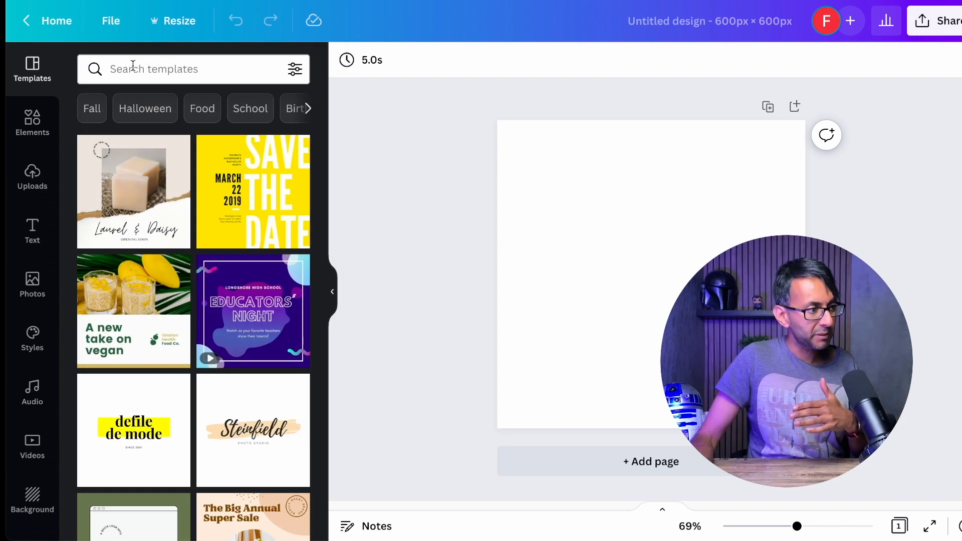
pyautogui.click(110, 20)
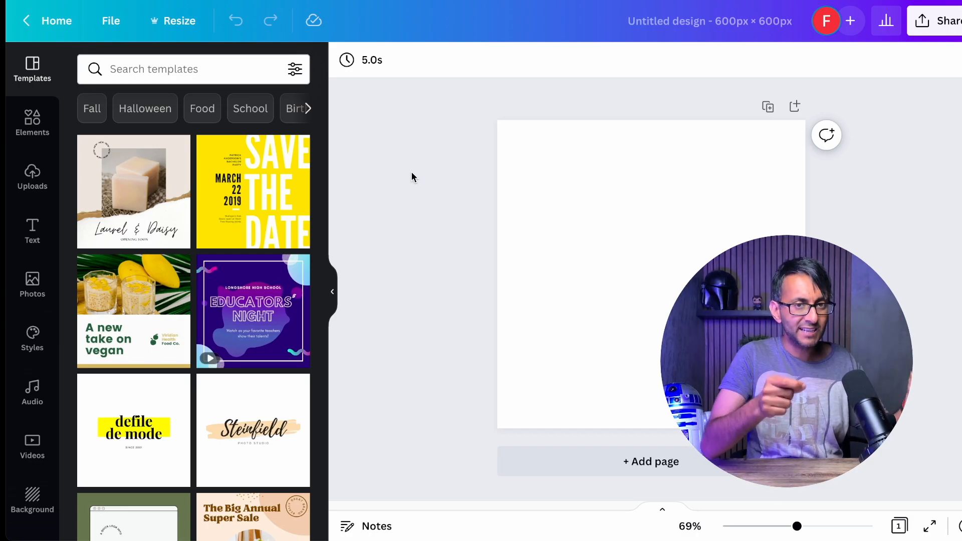
pyautogui.click(110, 20)
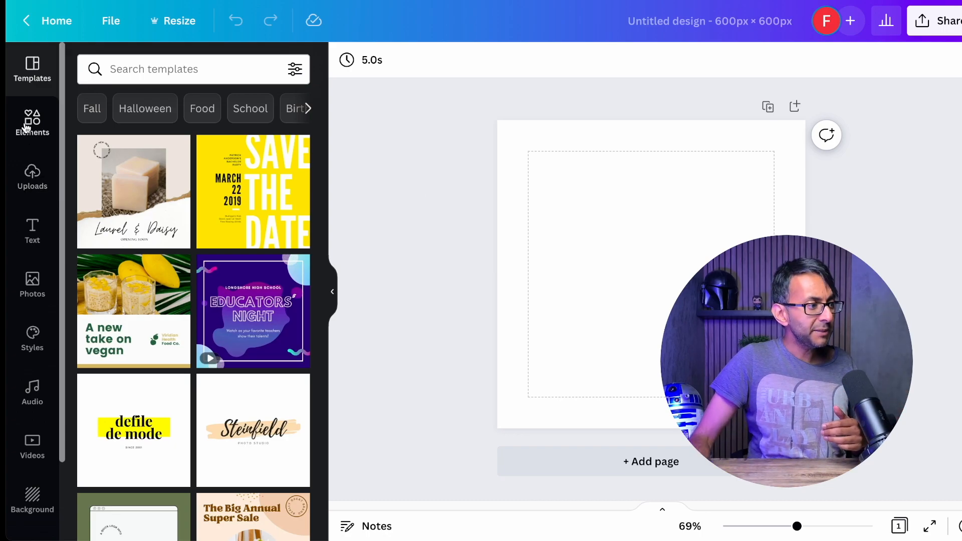
# Add the uploaded Pepsi can photo from Uploads, shrink it, and bring up Edit image
pyautogui.click(32, 175)
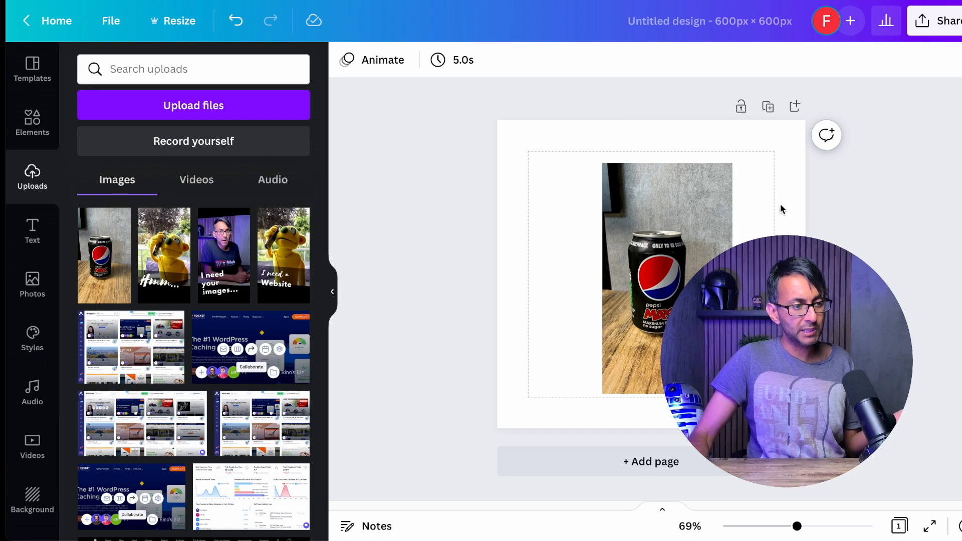
pyautogui.click(668, 265)
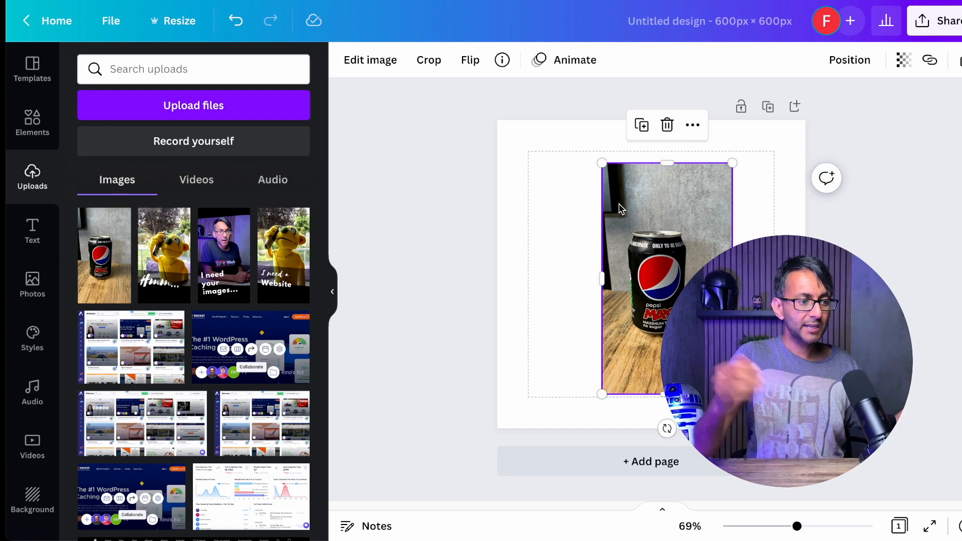
pyautogui.moveTo(679, 177)
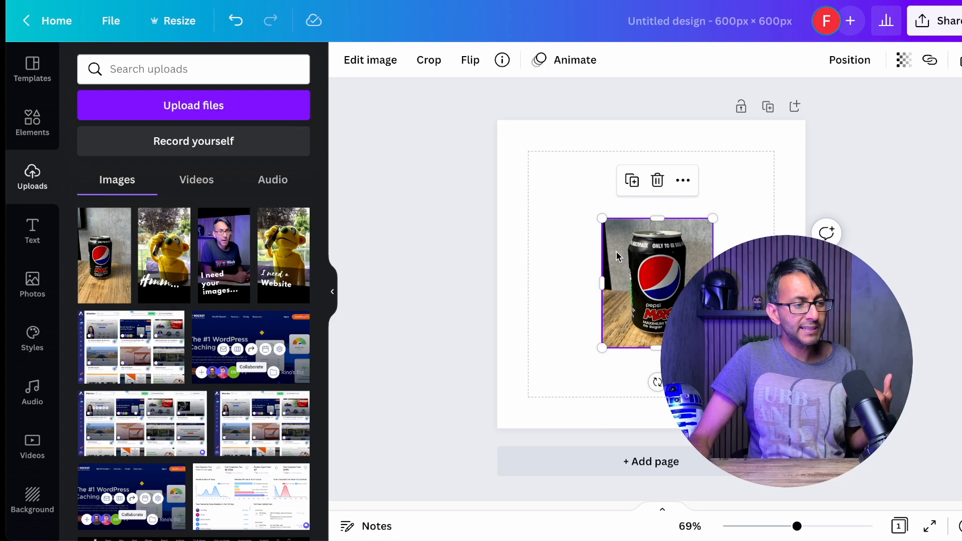
pyautogui.click(371, 60)
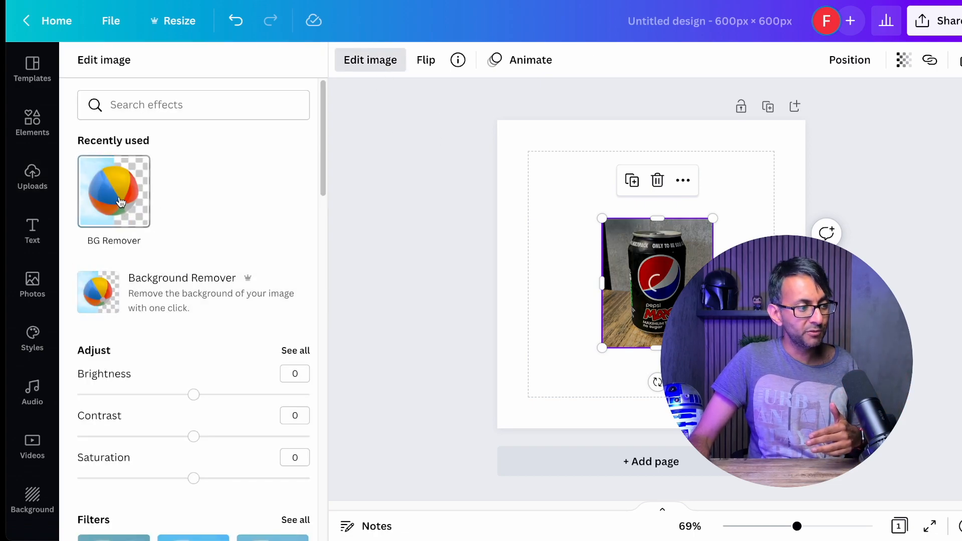
# Remove the can photo's background and scale the cut-out can up to fill the page
pyautogui.click(114, 191)
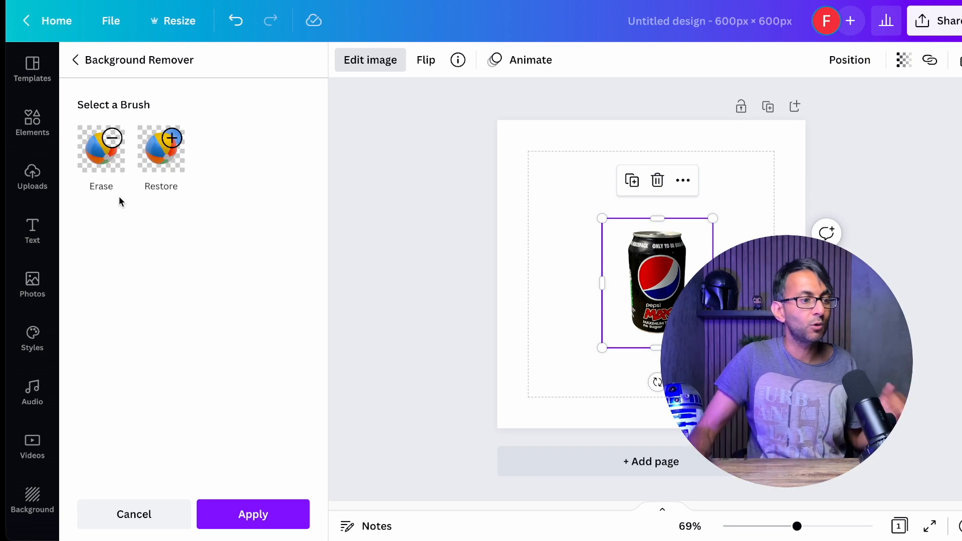
pyautogui.moveTo(678, 263)
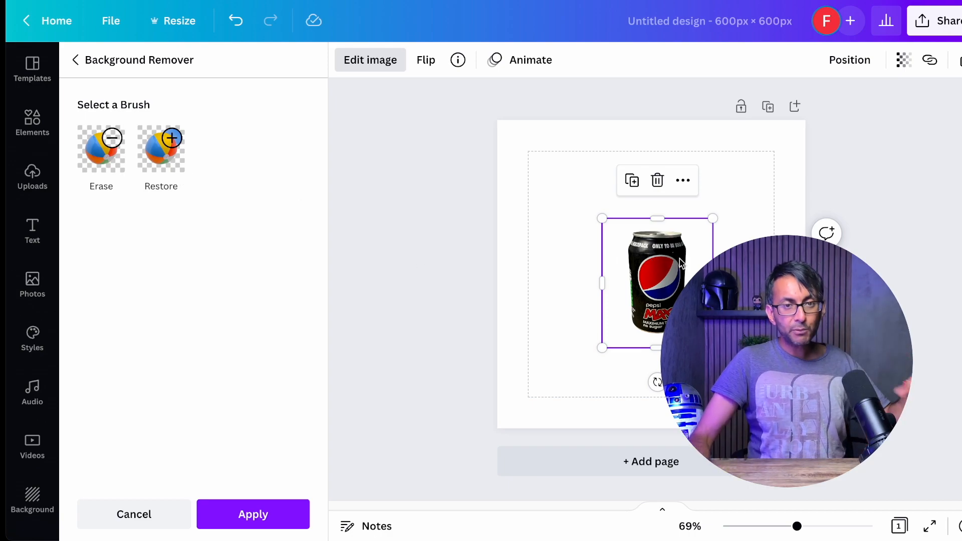
pyautogui.moveTo(603, 348); pyautogui.dragTo(584, 367)
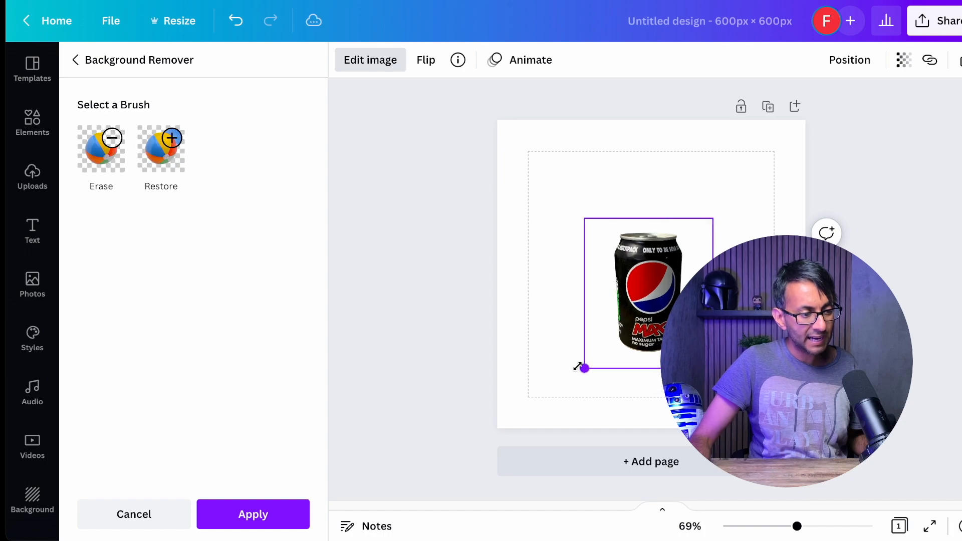
pyautogui.moveTo(581, 368); pyautogui.dragTo(543, 415)
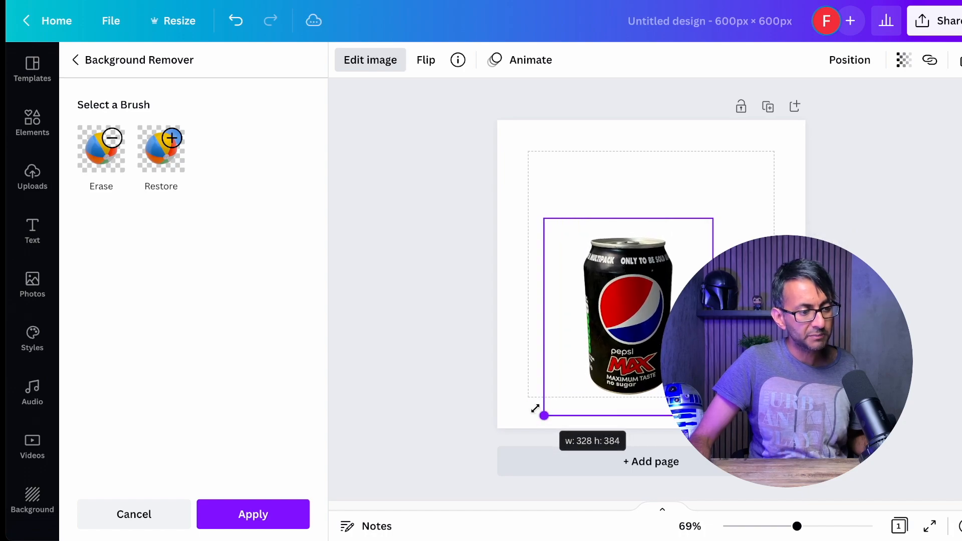
pyautogui.moveTo(543, 415); pyautogui.dragTo(790, 128)
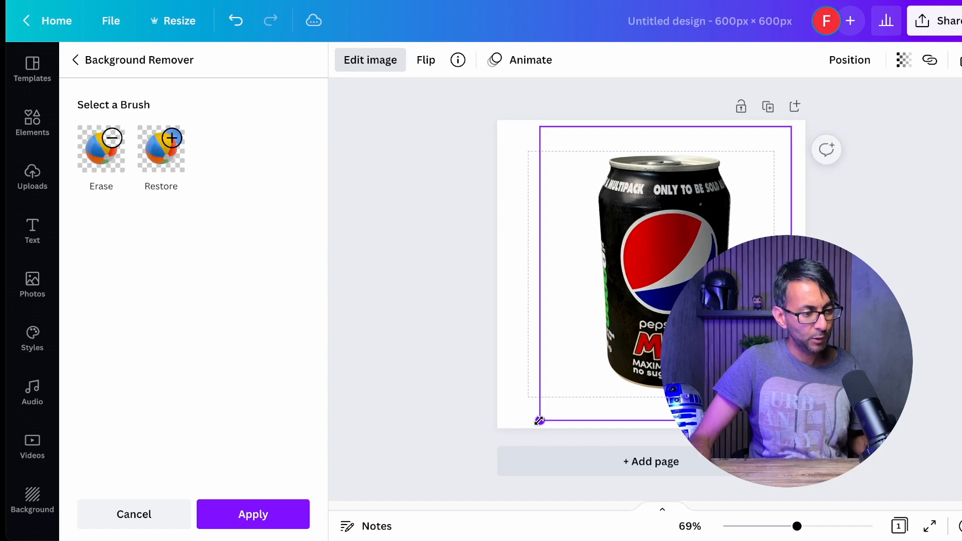
pyautogui.moveTo(540, 420); pyautogui.dragTo(532, 428)
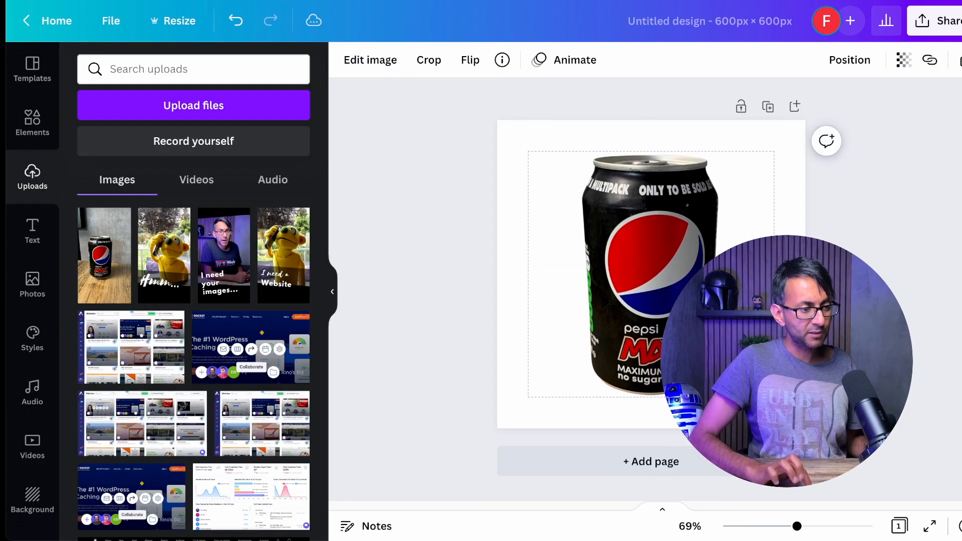
pyautogui.click(644, 270)
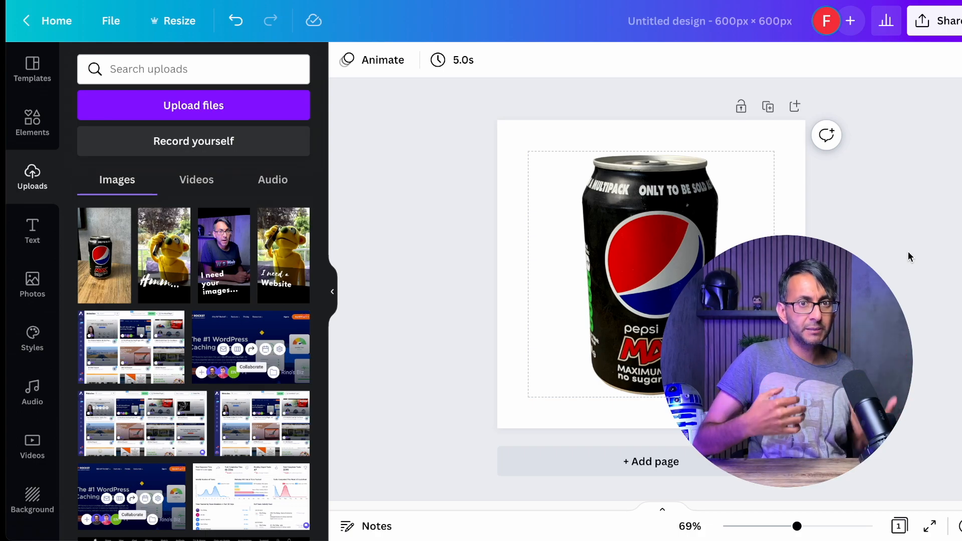
pyautogui.moveTo(768, 107)
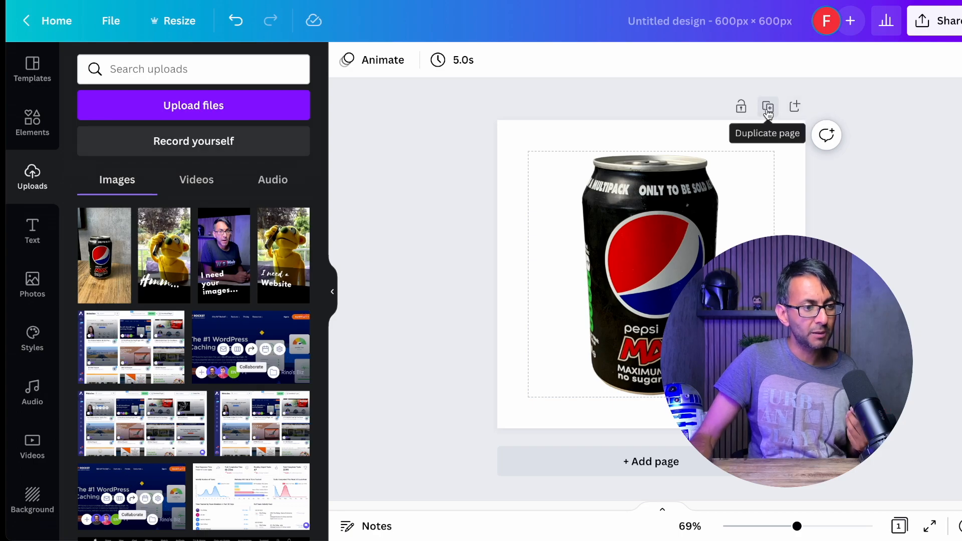
pyautogui.click(768, 106)
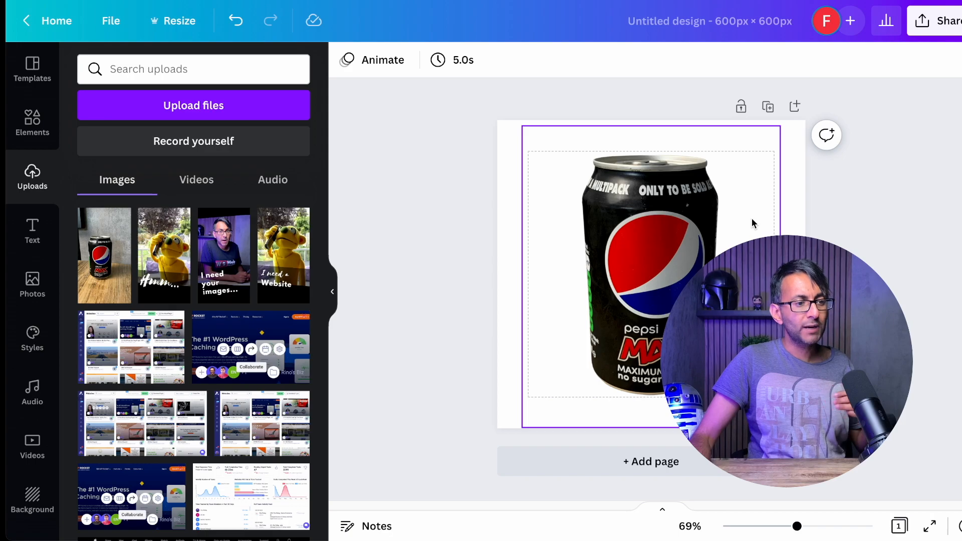
pyautogui.click(441, 182)
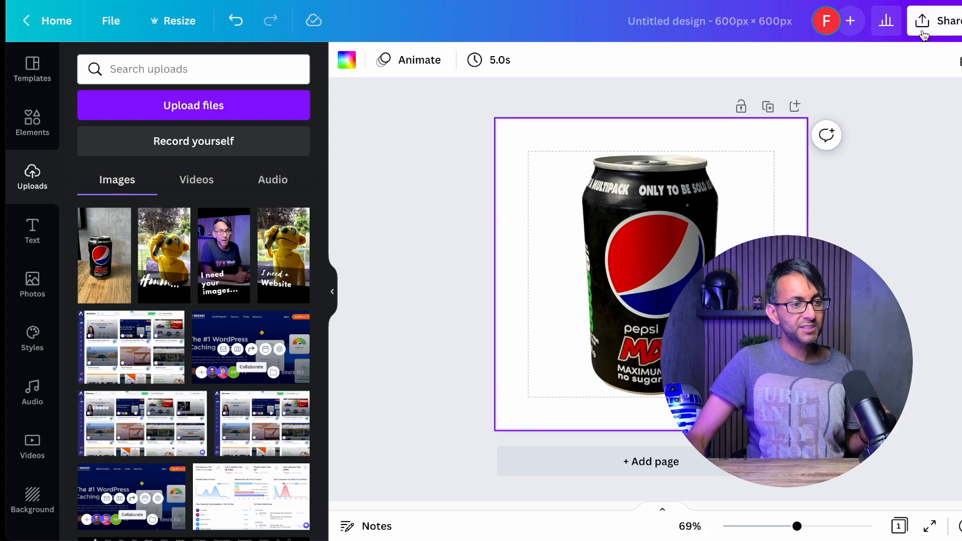
# In the Download options, turn on Transparent background, then dismiss the panel
pyautogui.click(937, 21)
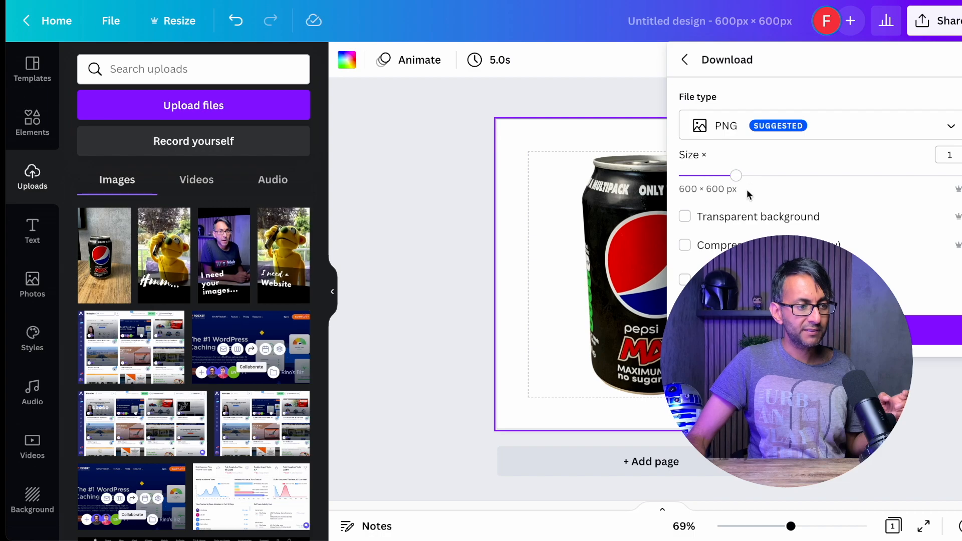
pyautogui.click(685, 216)
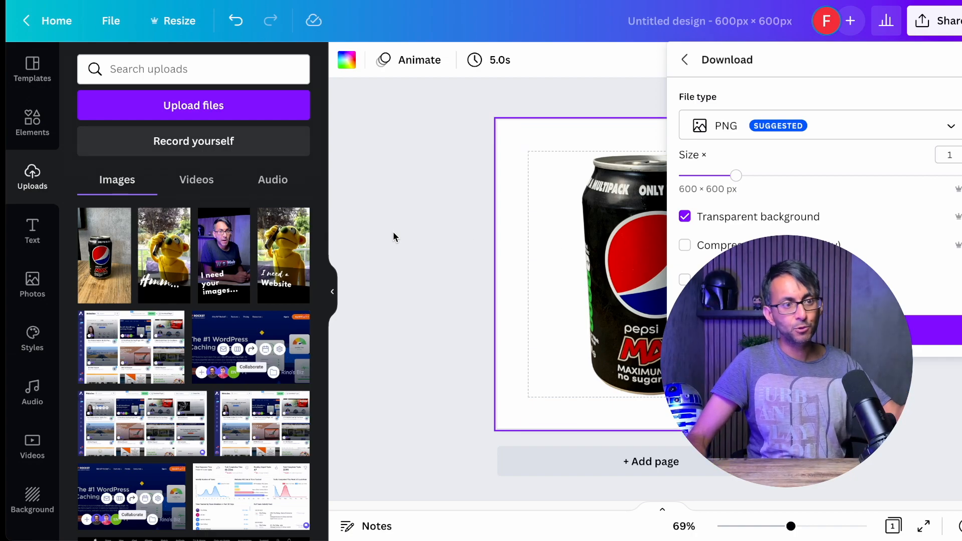
pyautogui.click(686, 60)
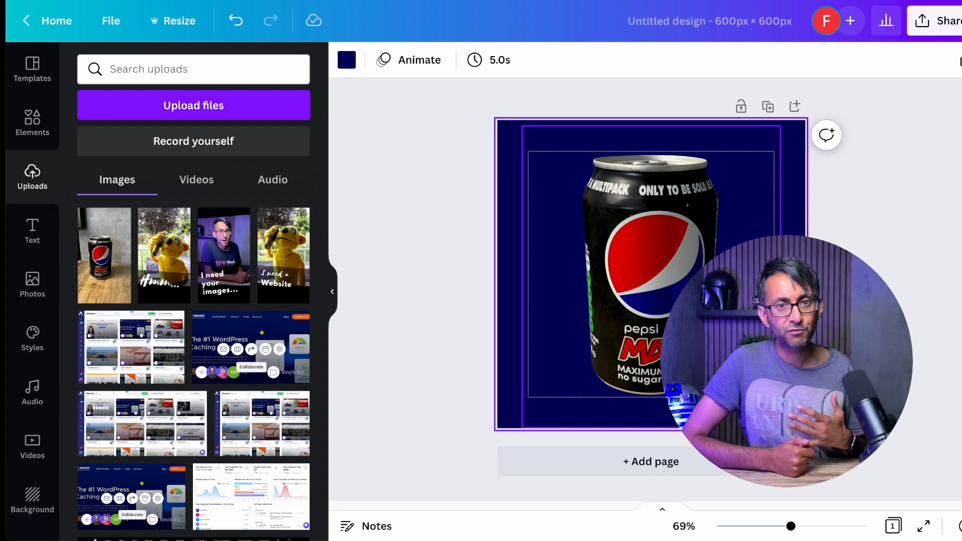
# Undo the navy fill so the page background returns to white
pyautogui.click(347, 60)
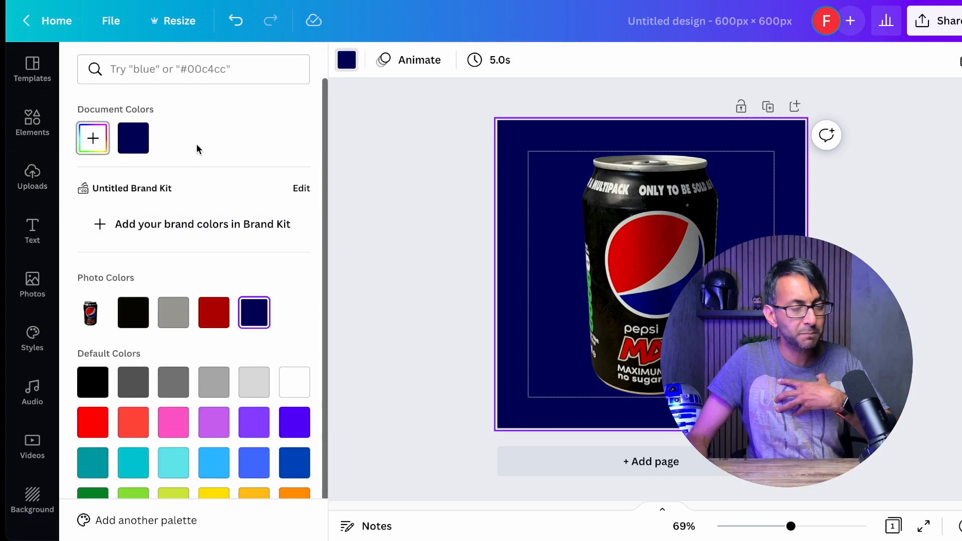
pyautogui.moveTo(794, 72)
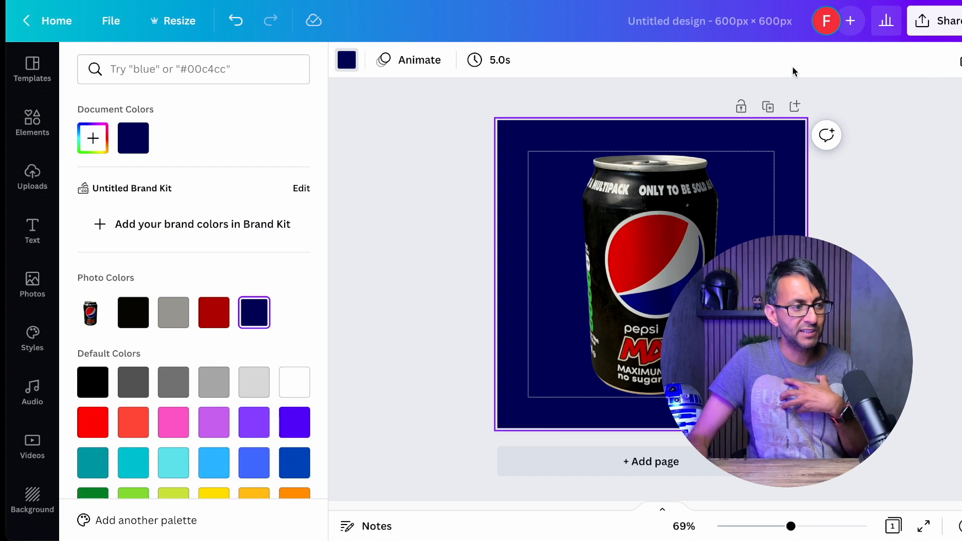
pyautogui.click(32, 178)
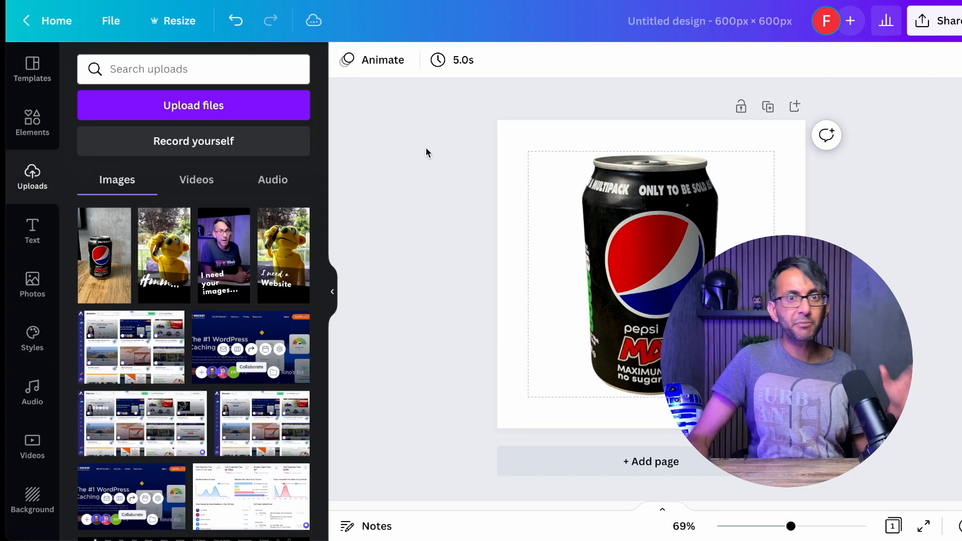
# Search Elements for 'wave' and add the solid blue wave, sized over the lower can
pyautogui.click(32, 122)
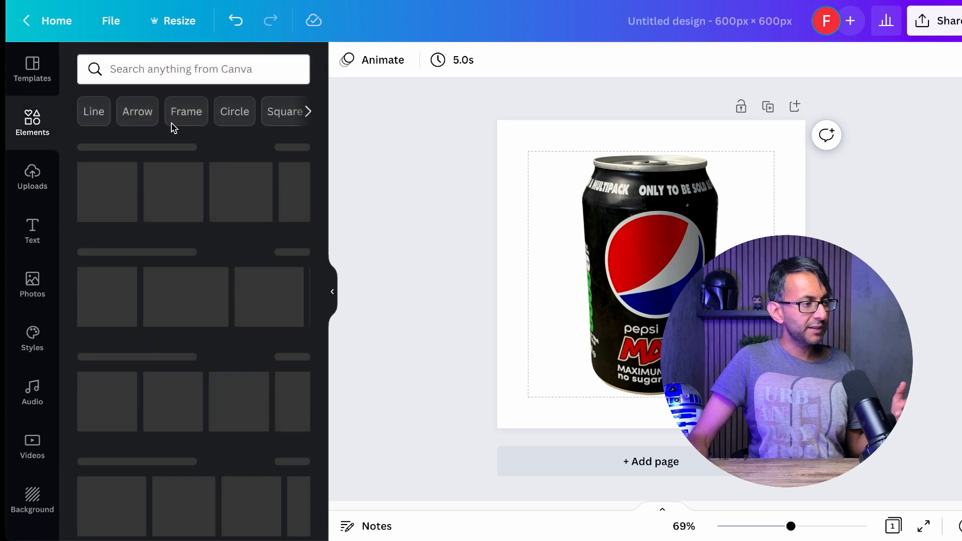
pyautogui.write('wave')
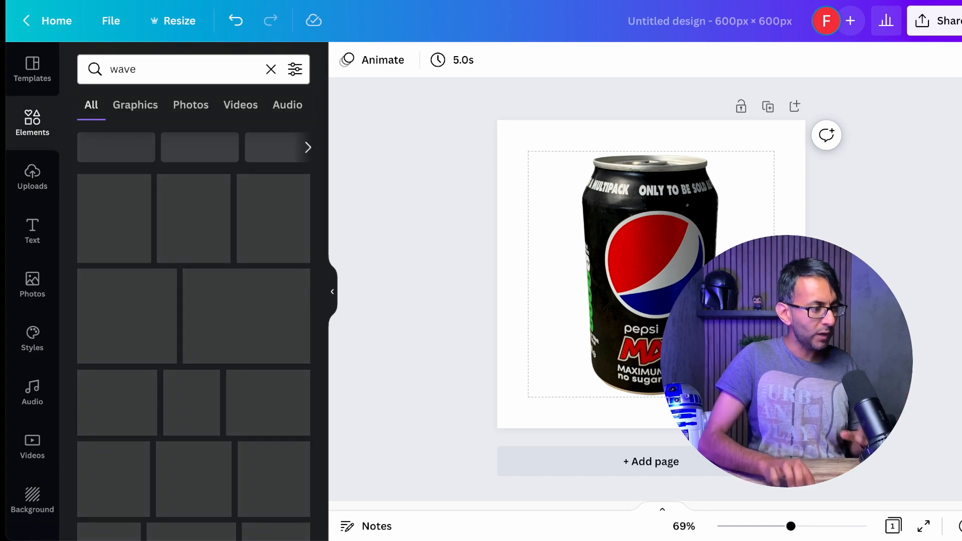
pyautogui.click(194, 210)
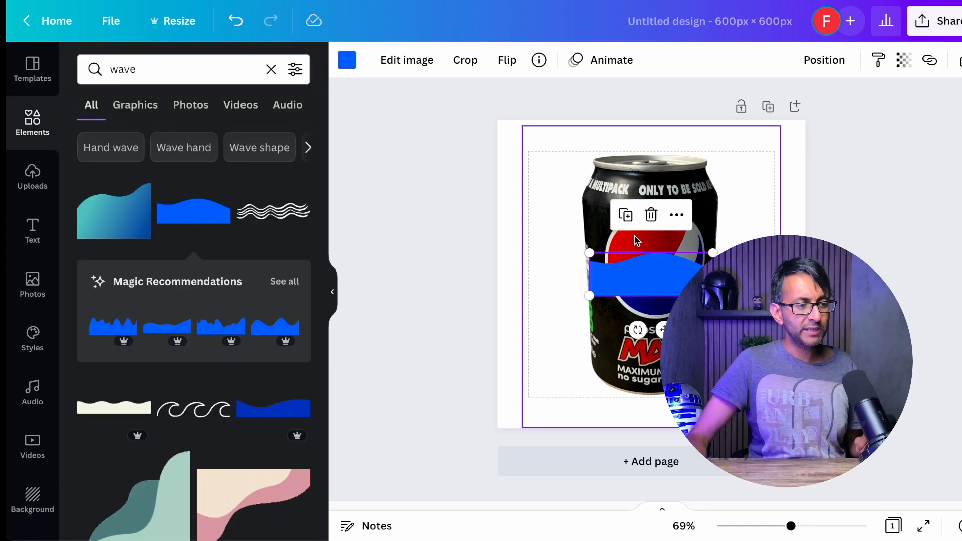
pyautogui.moveTo(588, 296); pyautogui.dragTo(474, 335)
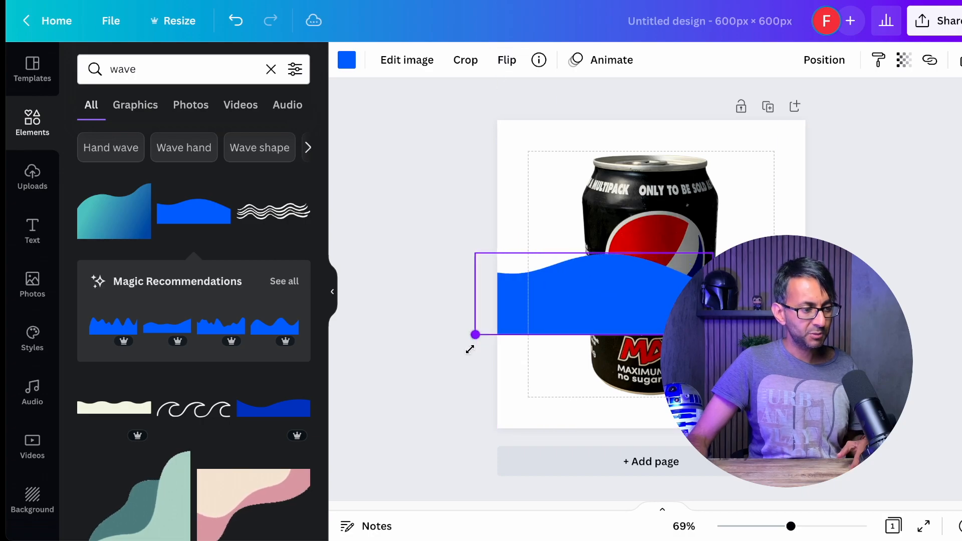
# Flip the wave horizontally, recolour it red from Photo Colors and enlarge it across the page
pyautogui.click(506, 60)
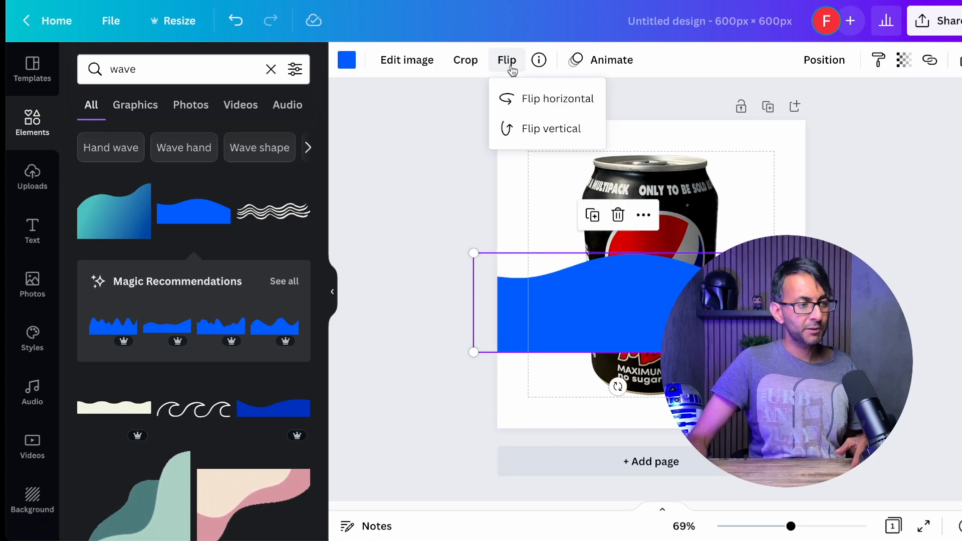
pyautogui.click(551, 129)
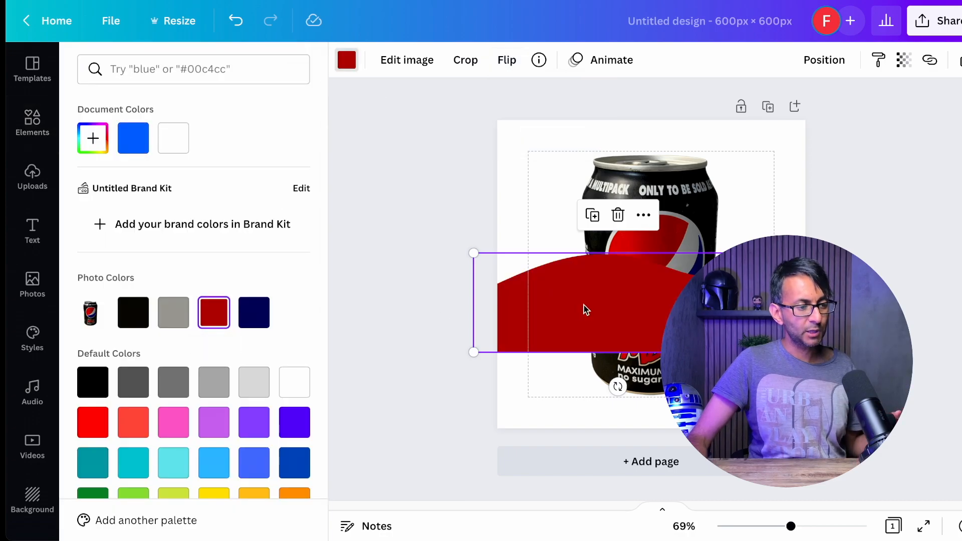
pyautogui.moveTo(583, 307); pyautogui.dragTo(581, 361)
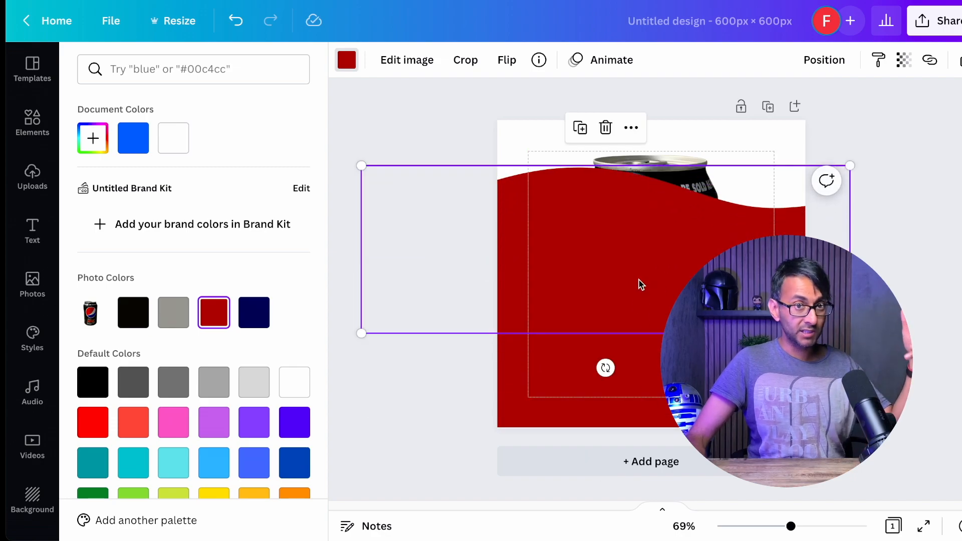
pyautogui.click(254, 312)
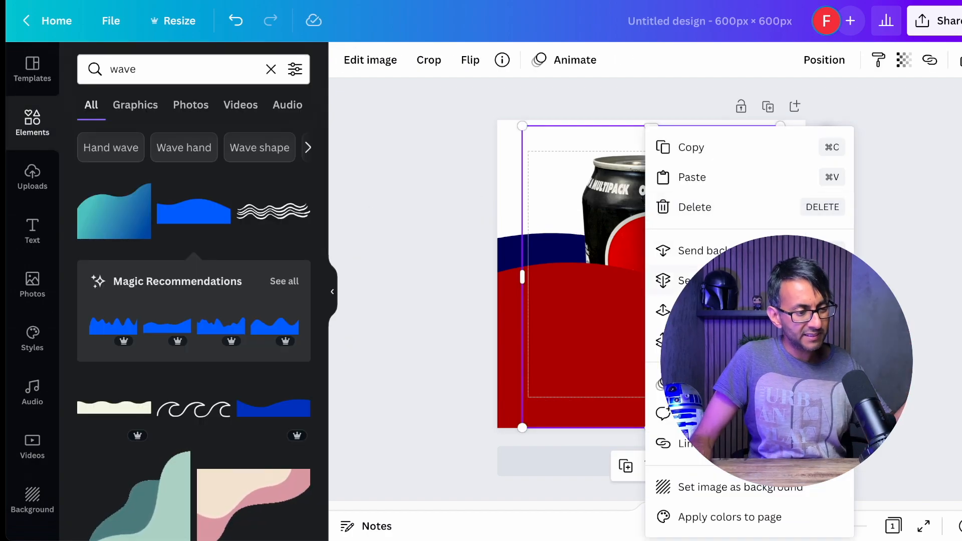
# Copy the red and navy waves and place them alone on a new Page 2
pyautogui.click(425, 167)
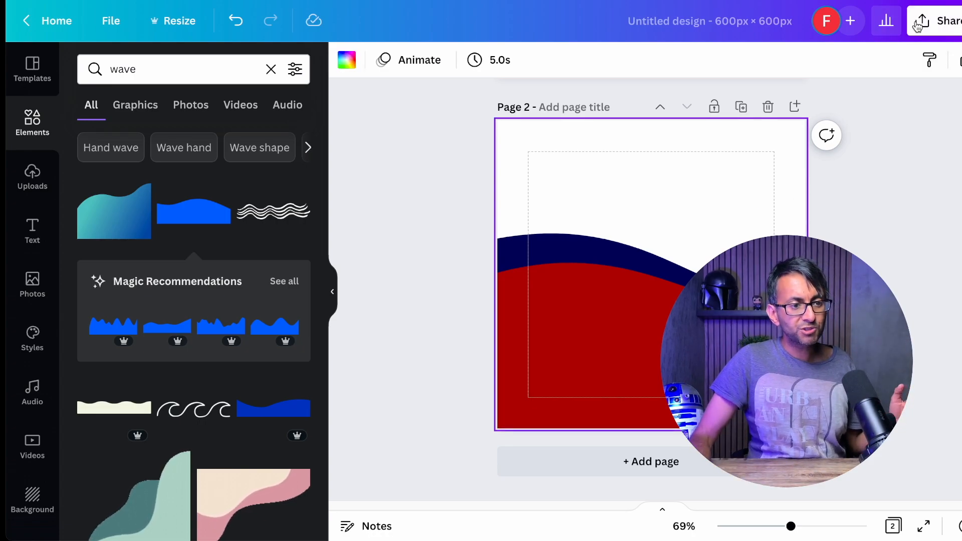
pyautogui.click(920, 21)
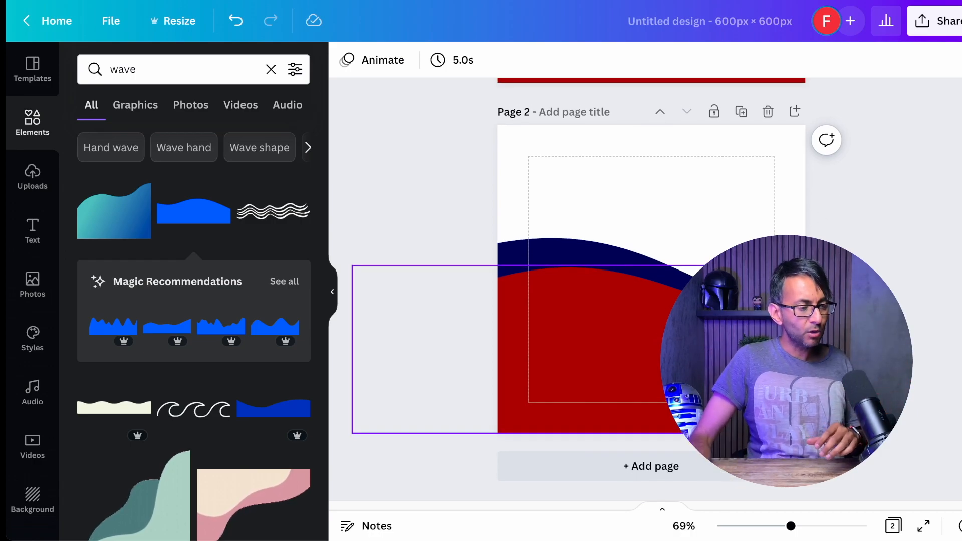
pyautogui.click(556, 347)
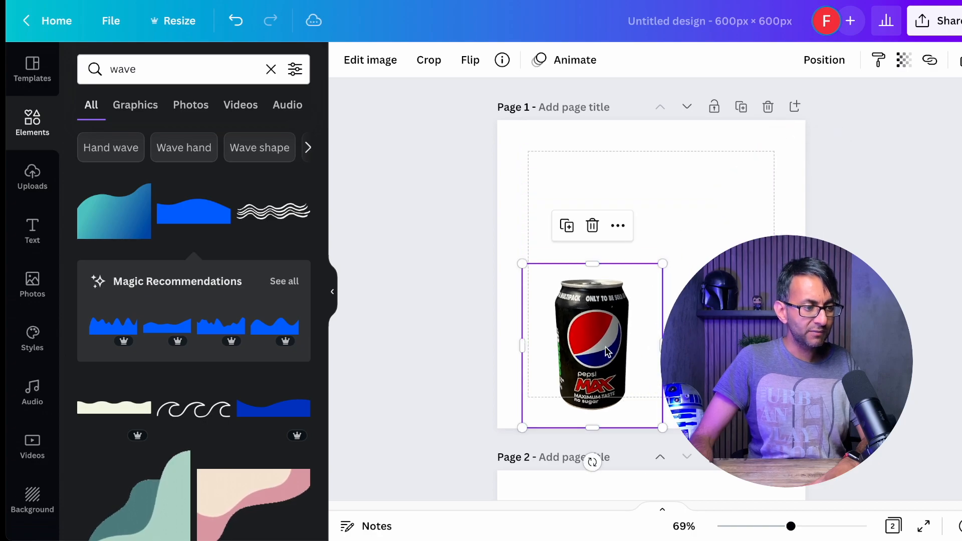
# Move the can lower left and add a white circle from Lines & Shapes behind it
pyautogui.moveTo(592, 344); pyautogui.dragTo(561, 368)
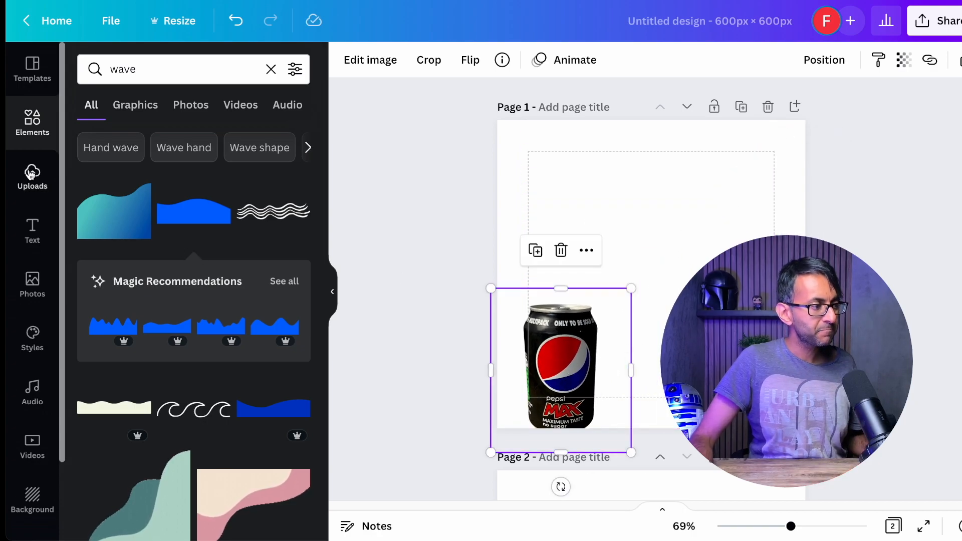
pyautogui.click(270, 68)
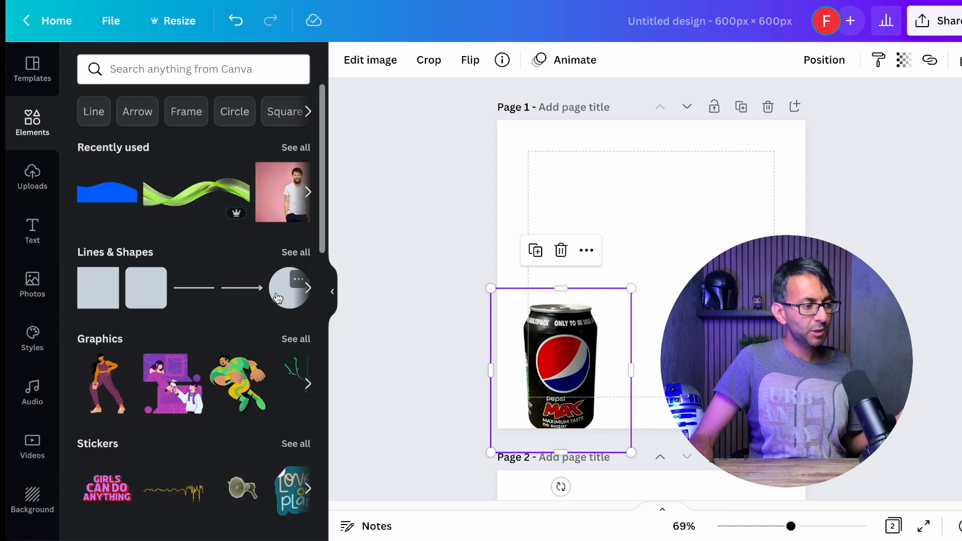
pyautogui.click(288, 287)
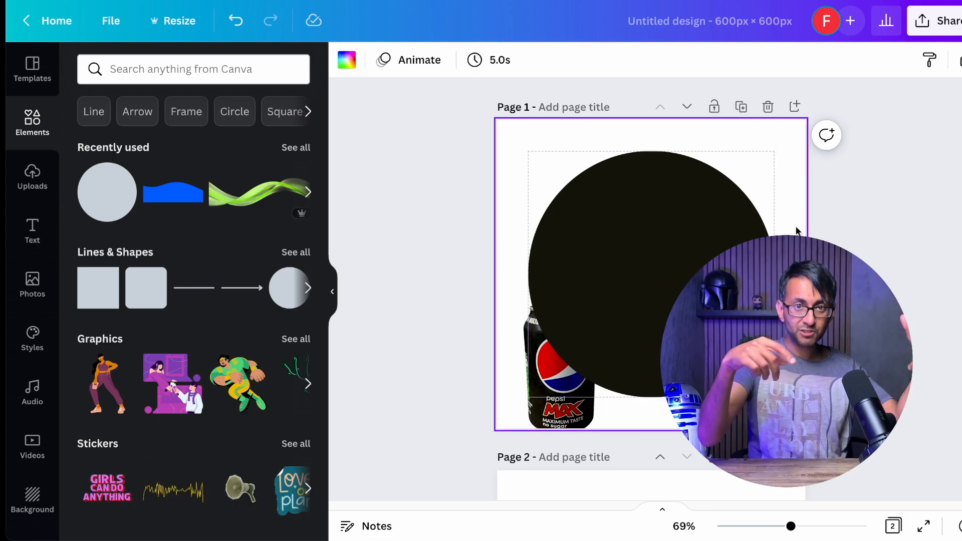
pyautogui.click(558, 388)
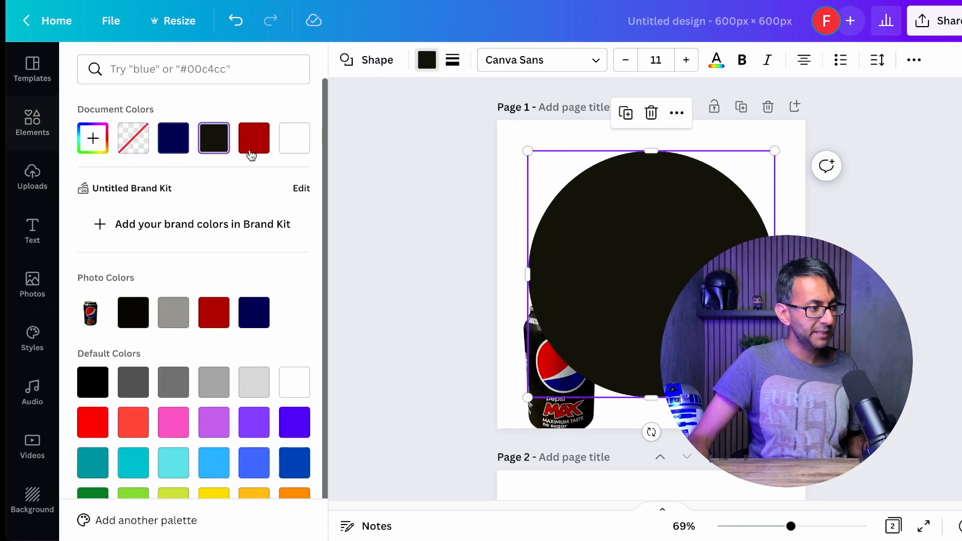
pyautogui.click(294, 137)
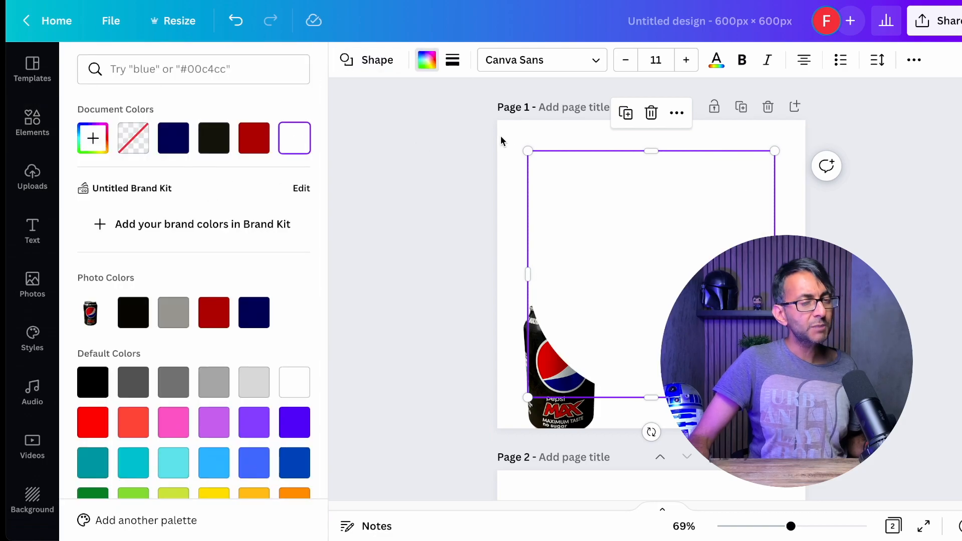
pyautogui.click(377, 60)
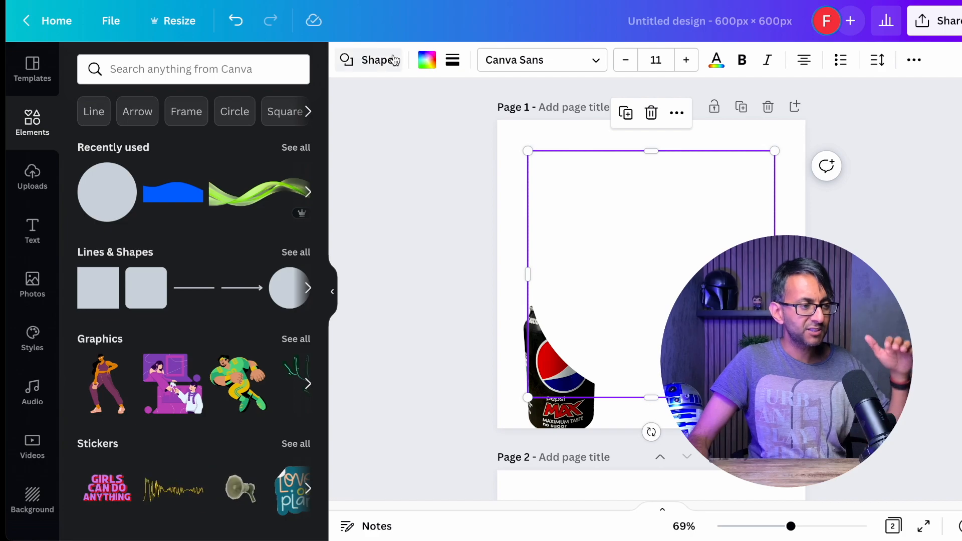
# Set the page background colour to navy
pyautogui.click(427, 60)
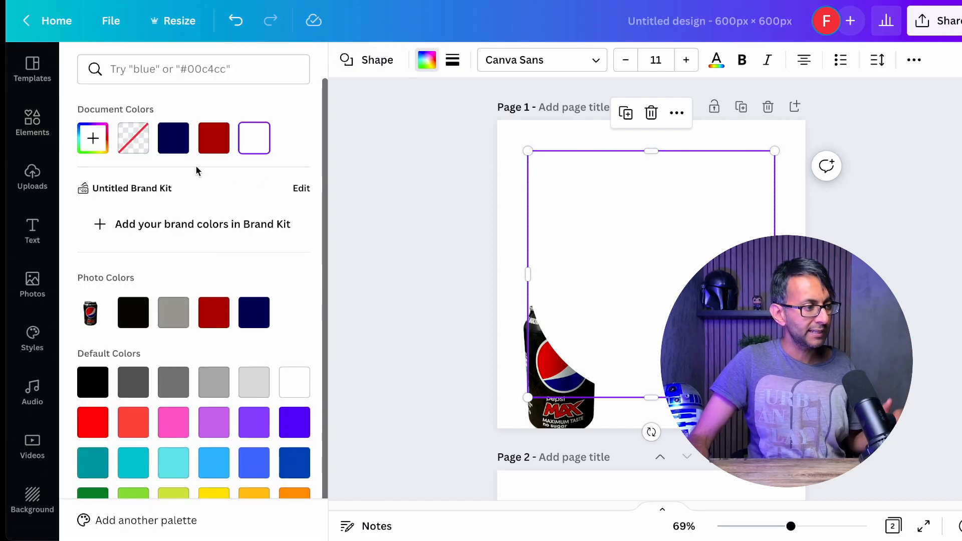
pyautogui.click(172, 137)
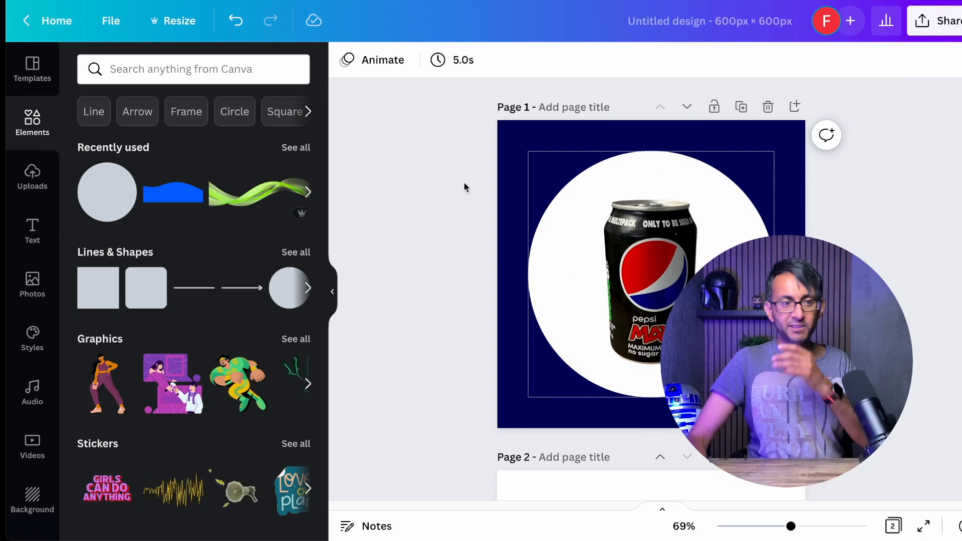
# Turn on rulers and place a vertical guide beside the can
pyautogui.click(111, 20)
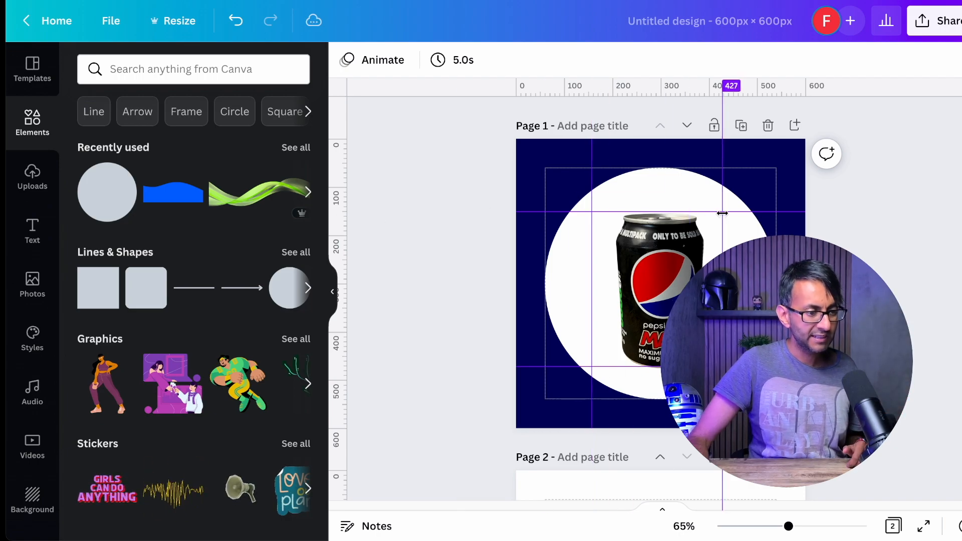
pyautogui.moveTo(723, 213); pyautogui.dragTo(737, 215)
pyautogui.write('grunge paint')
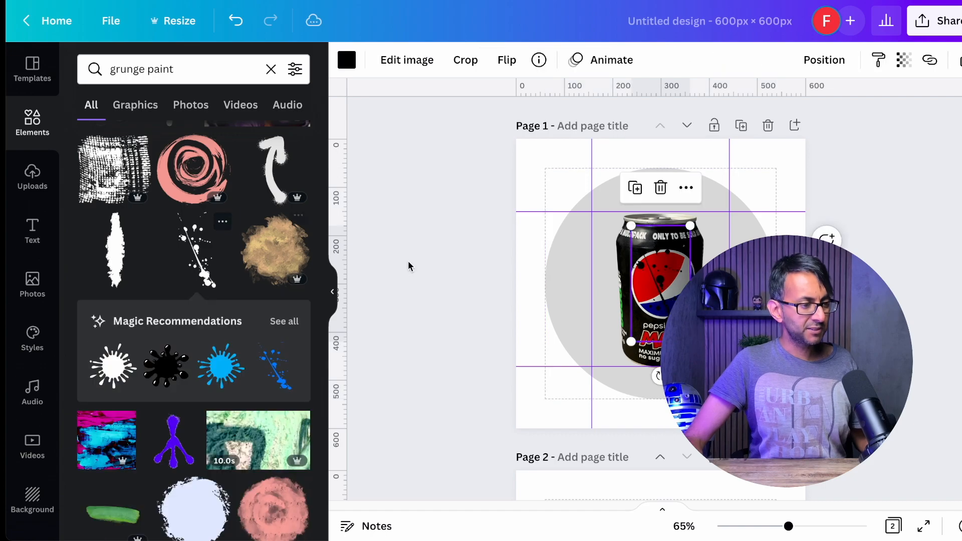
# Recolour the paint splash grey and enlarge it across the circle around the can
pyautogui.click(347, 60)
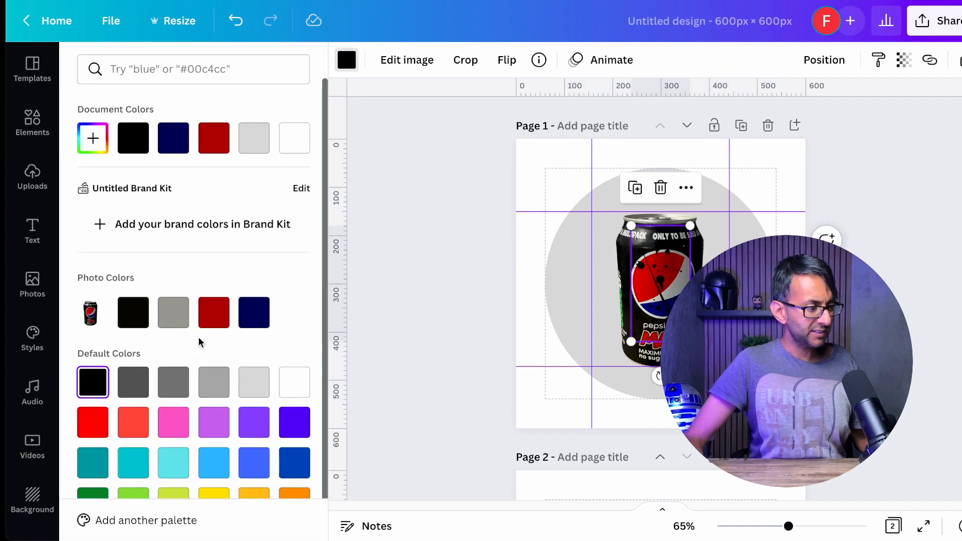
pyautogui.click(174, 313)
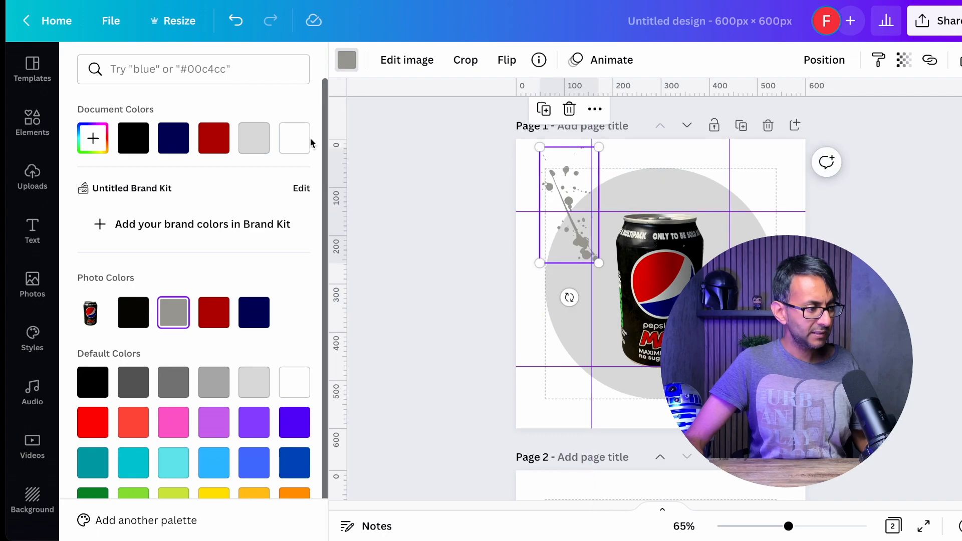
pyautogui.click(254, 383)
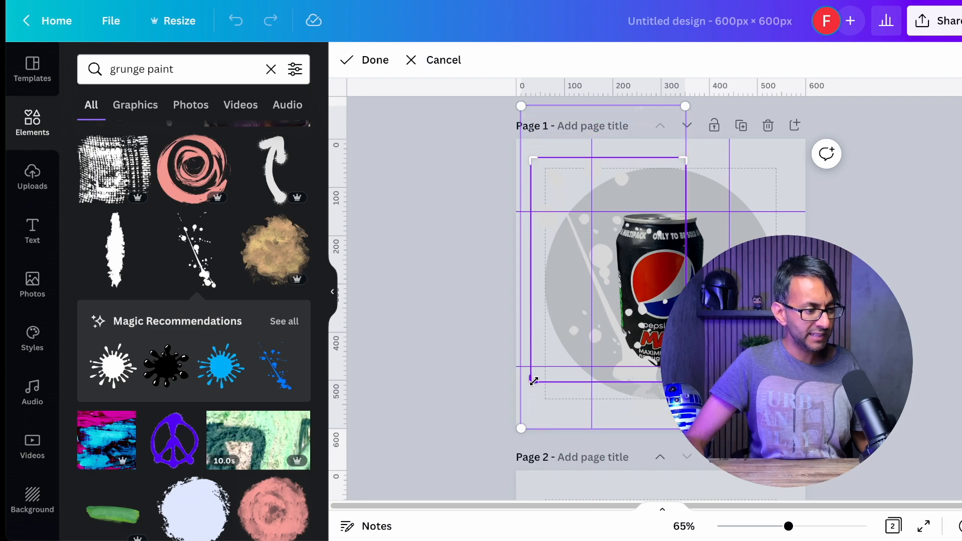
pyautogui.click(347, 60)
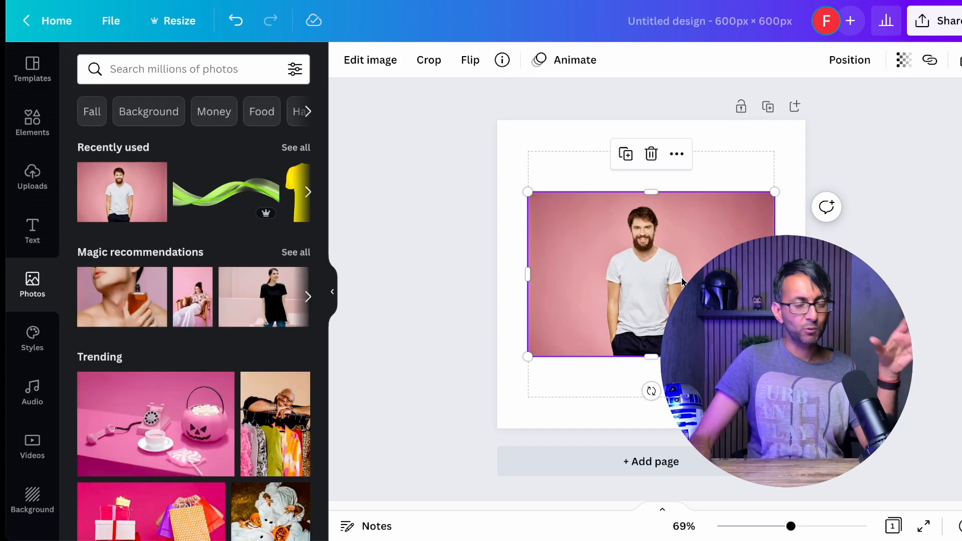
pyautogui.moveTo(640, 369)
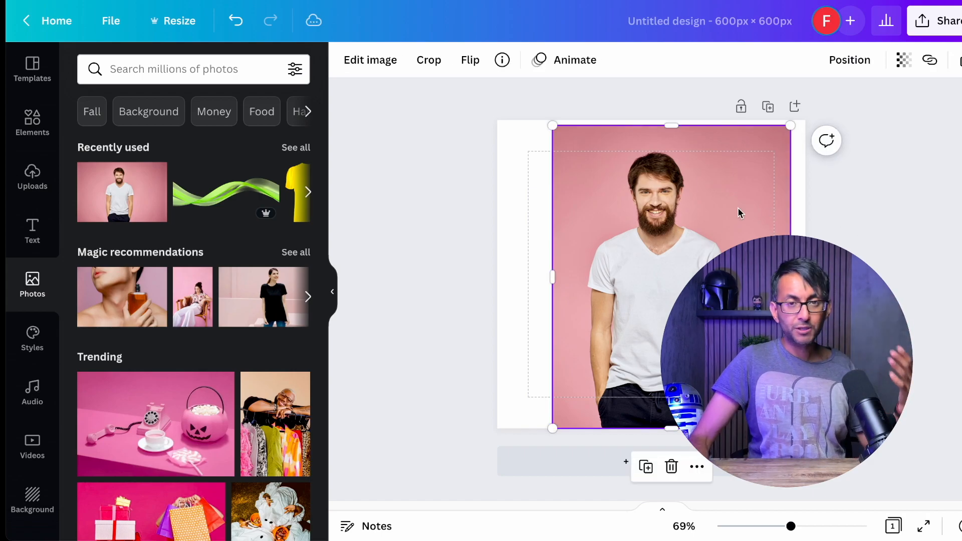
# Remove the pink background from the man's photo with Background Remover
pyautogui.click(370, 60)
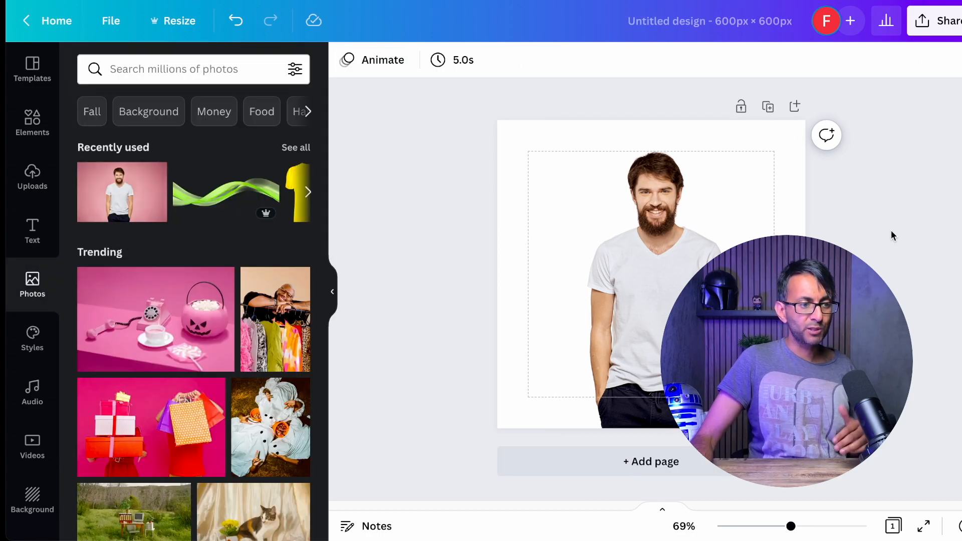
pyautogui.click(633, 286)
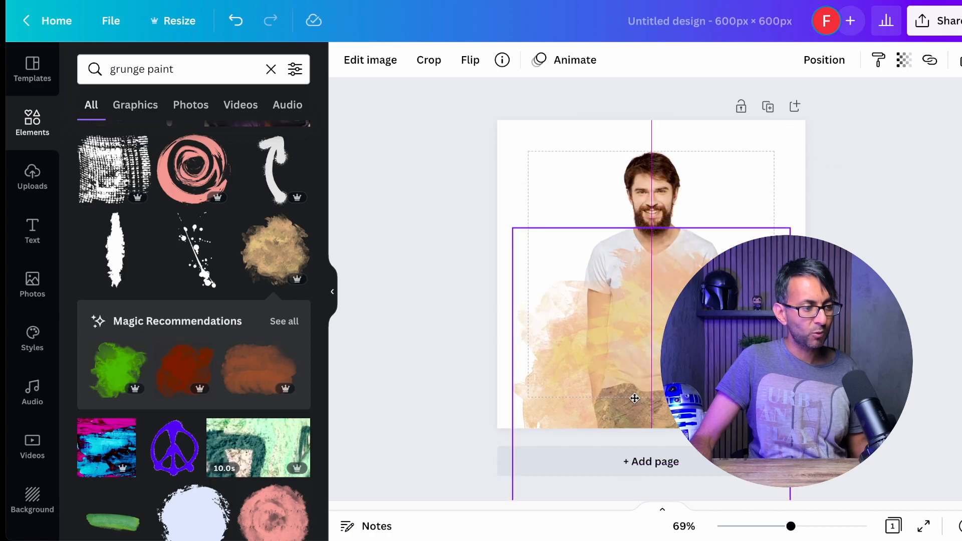
# Send the orange grunge paint splash backward behind the man's lower body
pyautogui.rightClick(635, 398)
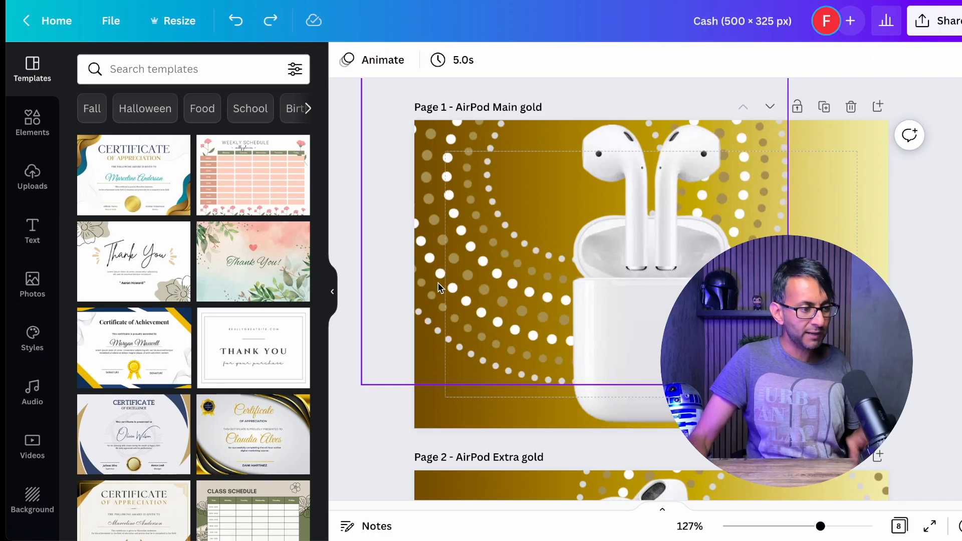
pyautogui.moveTo(444, 257)
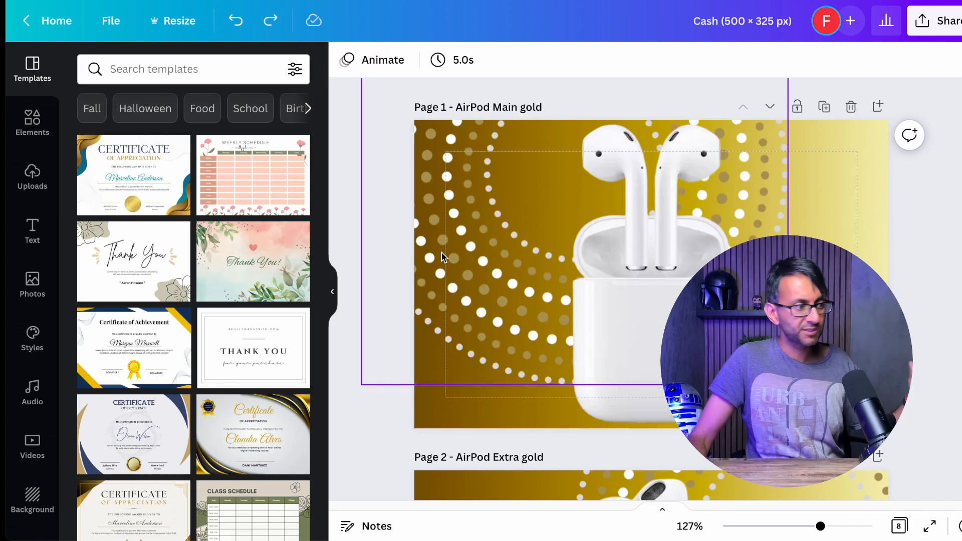
pyautogui.moveTo(431, 221)
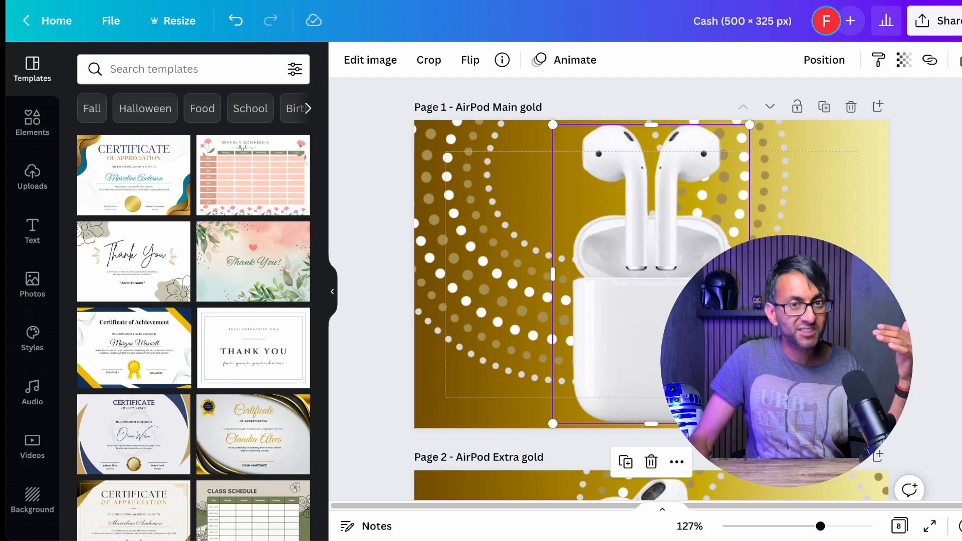
# Scroll between Page 1 and Page 2 of the gold AirPod templates
pyautogui.scroll(-3)
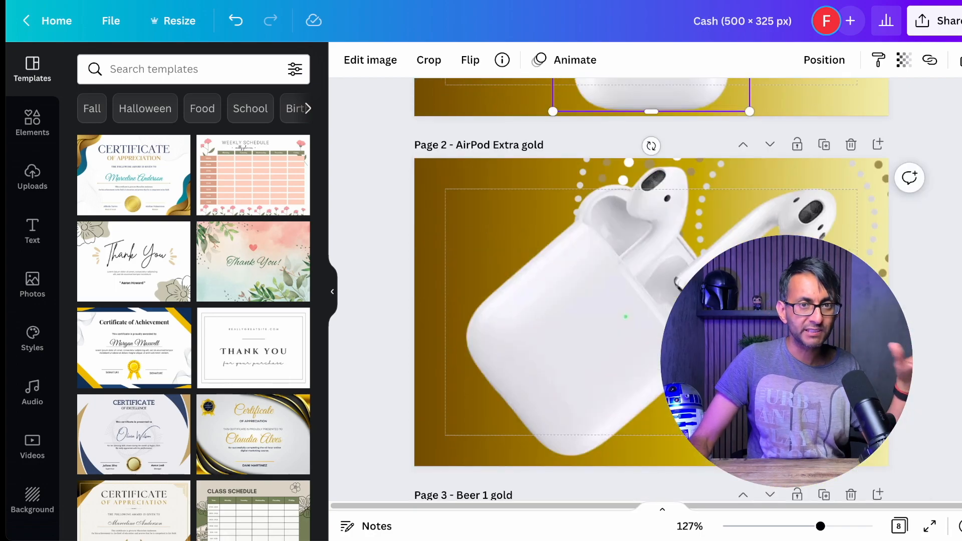
pyautogui.scroll(3)
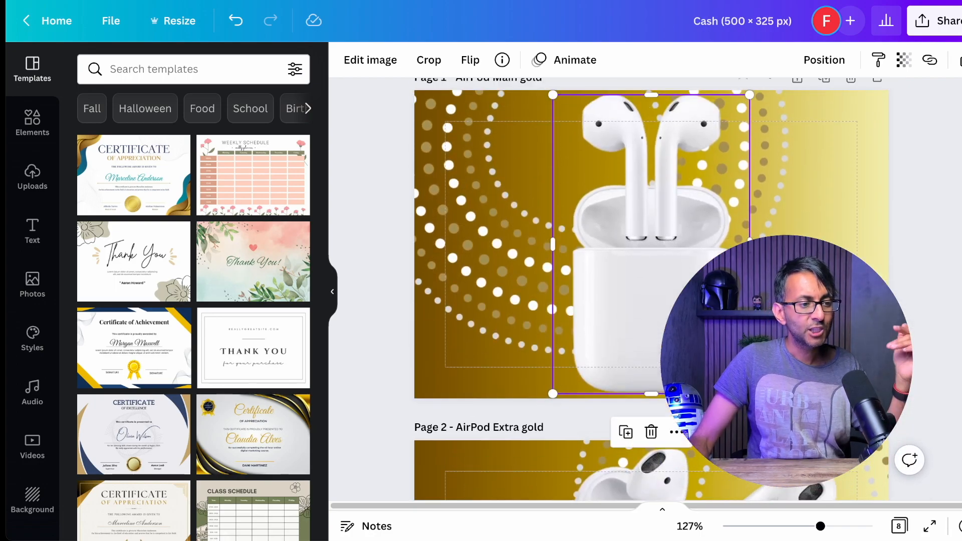
pyautogui.scroll(-3)
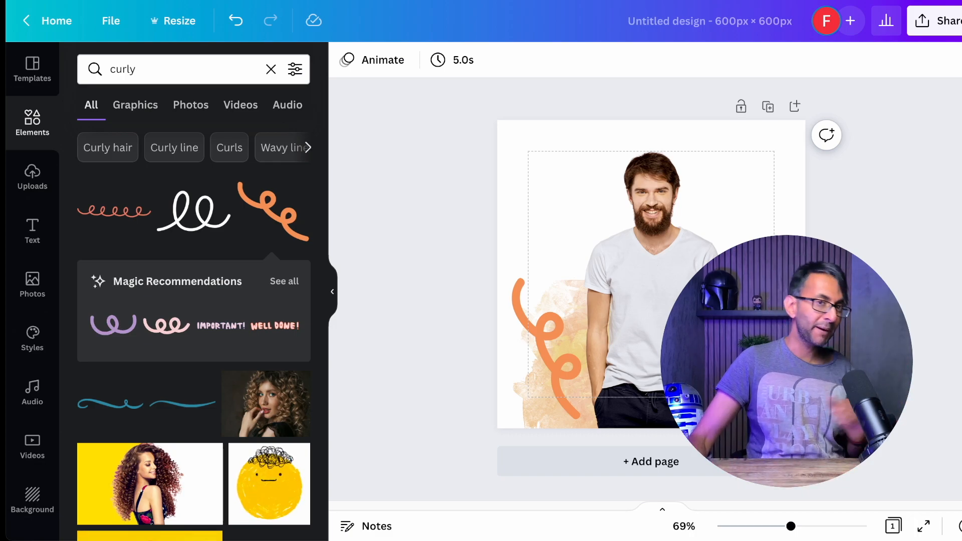
# Select the orange curly line to rotate it over the paint splash
pyautogui.click(547, 342)
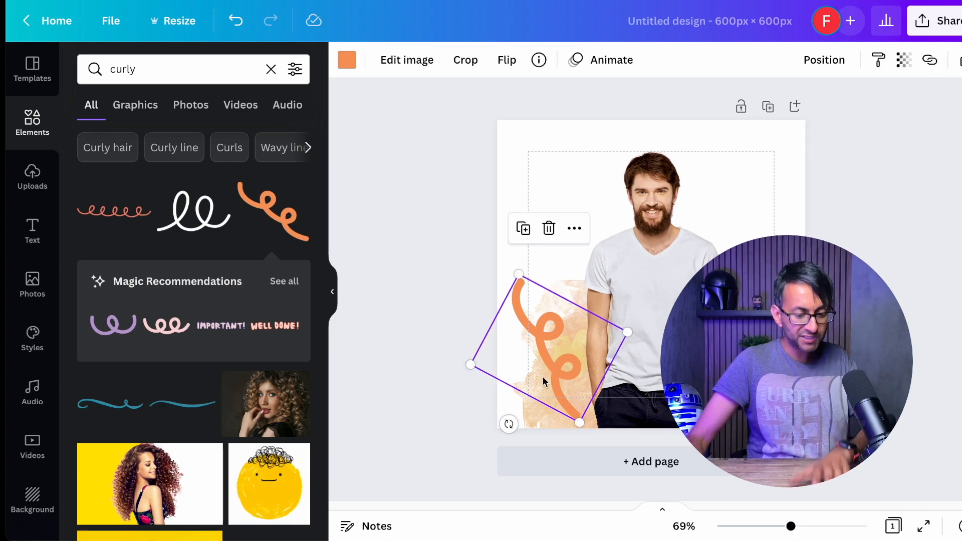